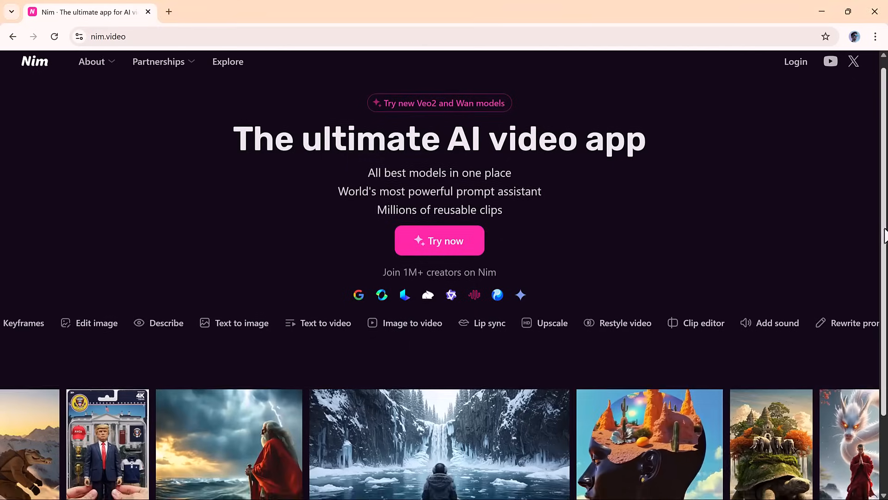
- Start the AI video app from the nim.video homepage via Try now
scroll("down", 3)
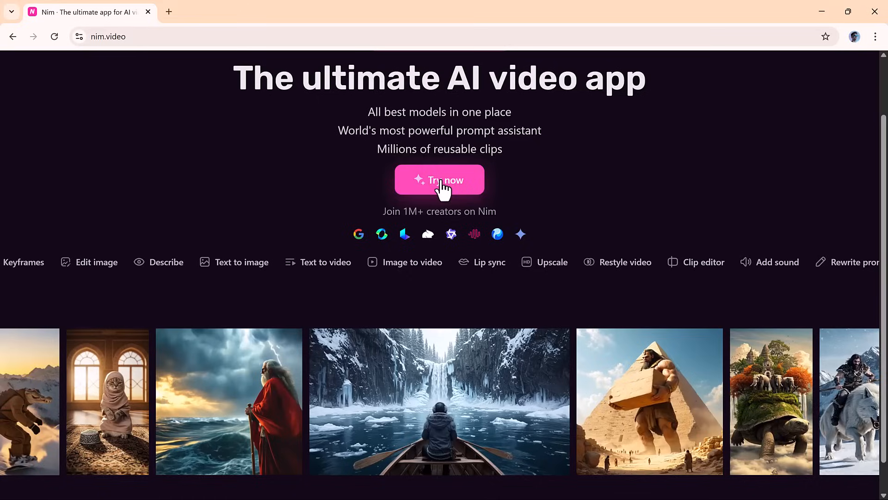
left_click(439, 180)
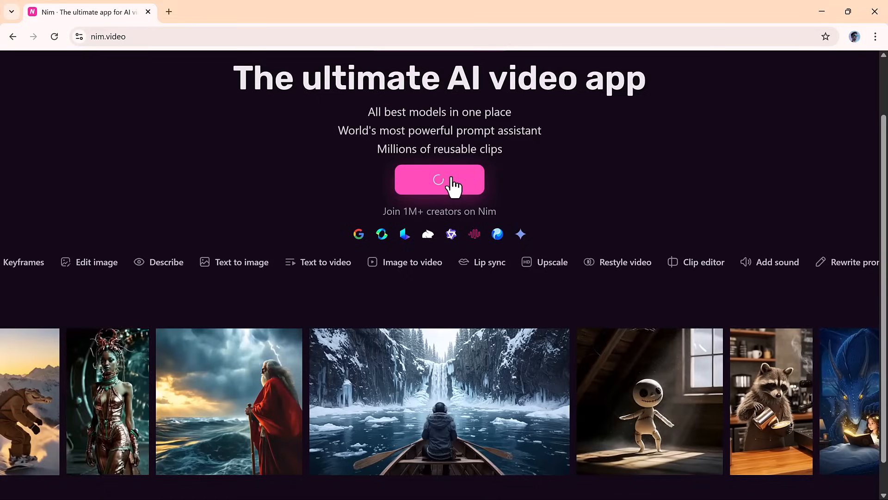
- Enter the Create workspace with its empty prompt box and demo projects
left_click(439, 179)
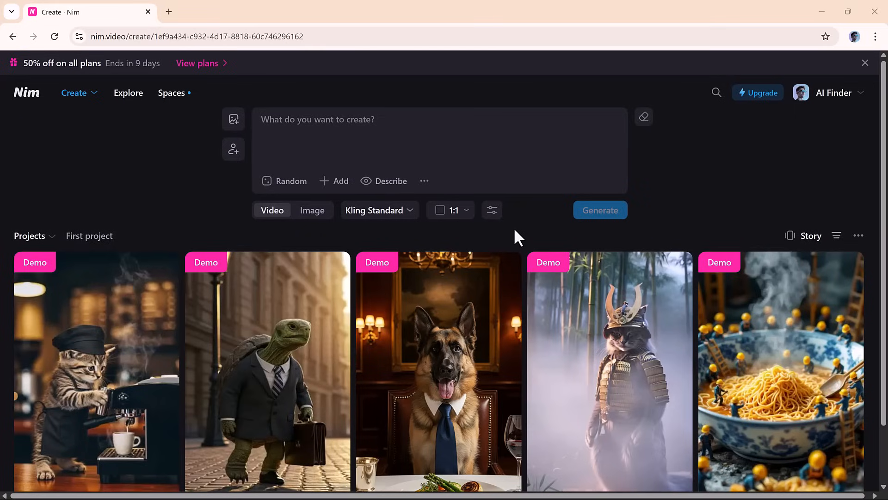
mouse_move(494, 245)
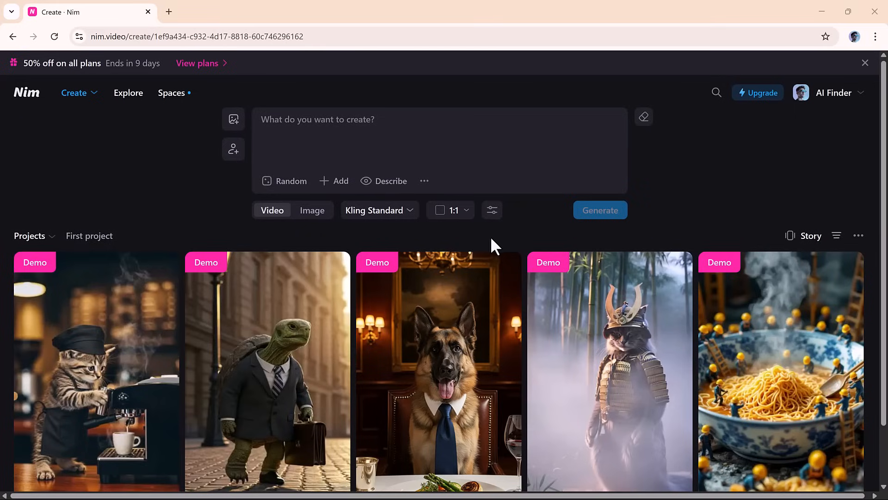
mouse_move(320, 255)
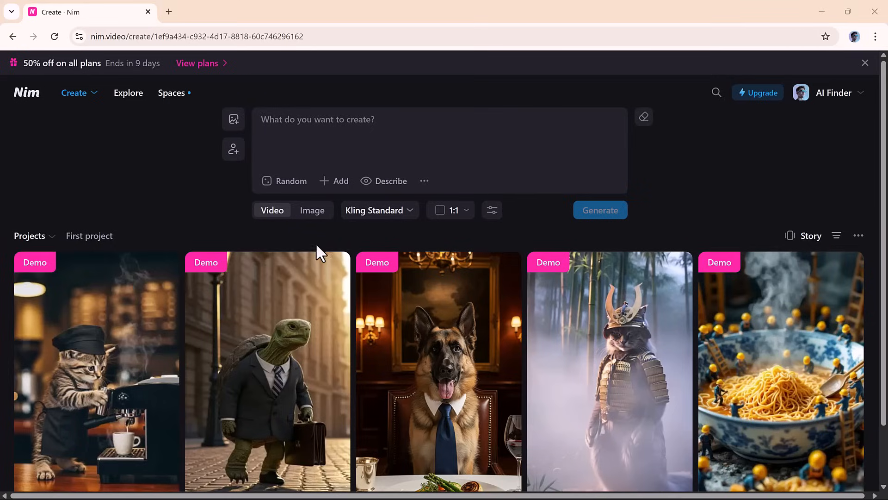
mouse_move(268, 237)
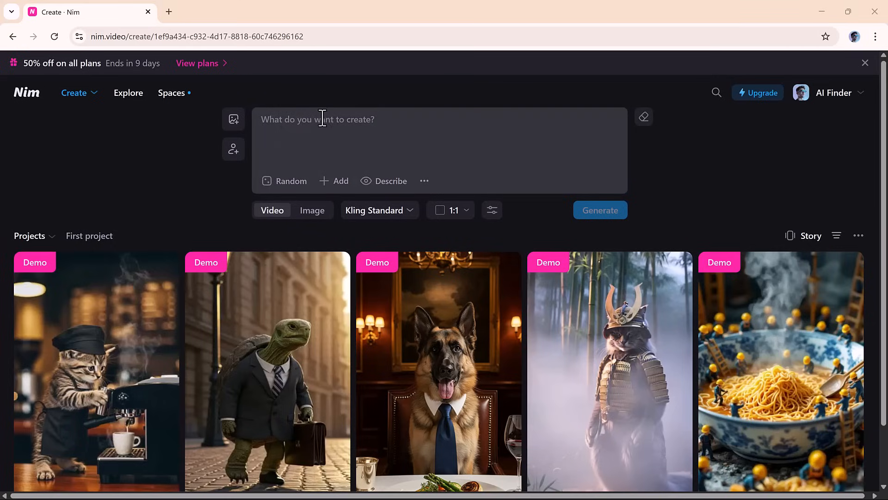
mouse_move(332, 126)
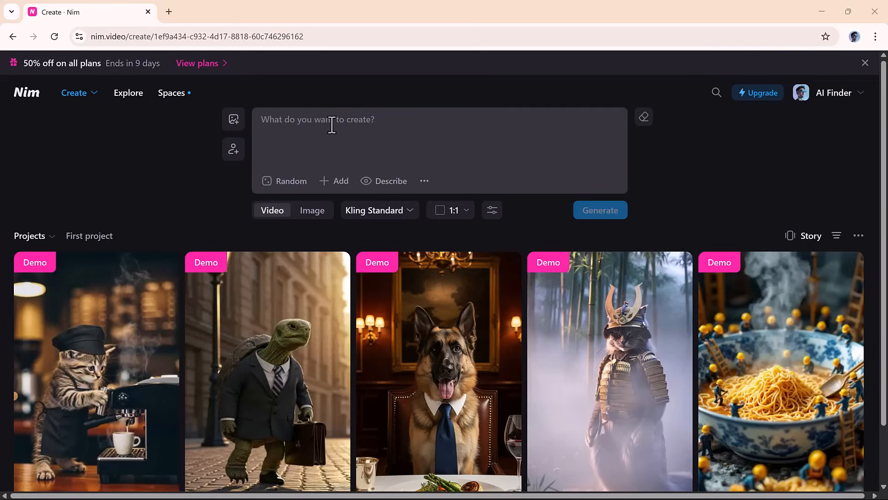
mouse_move(303, 128)
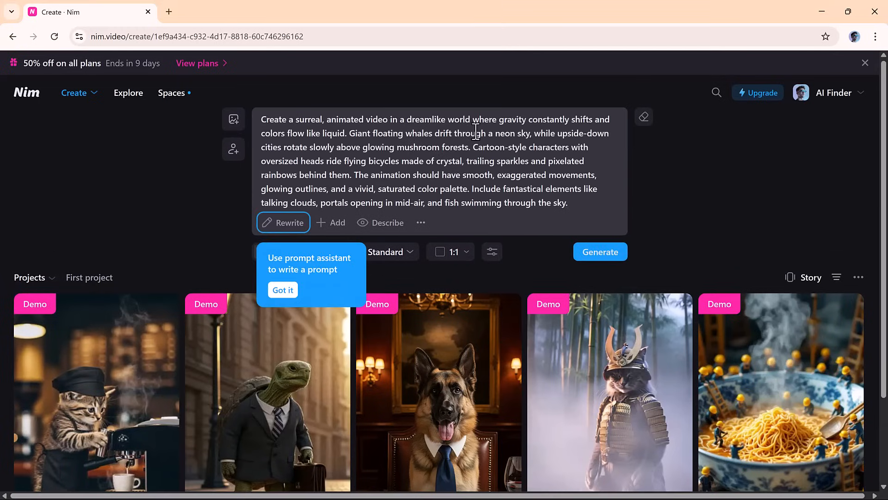
- Have AI rewrite the whale-city prompt, then set Kling 2.0 and a 16:9 aspect ratio
left_click(283, 289)
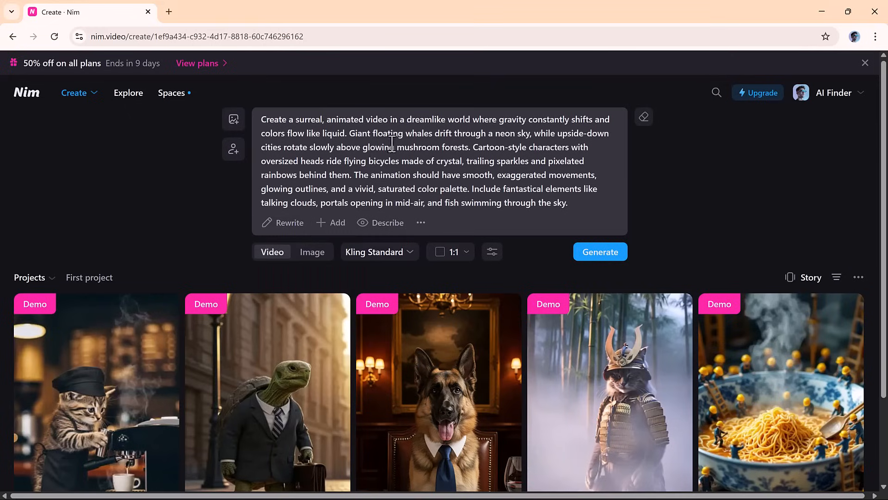
mouse_move(285, 233)
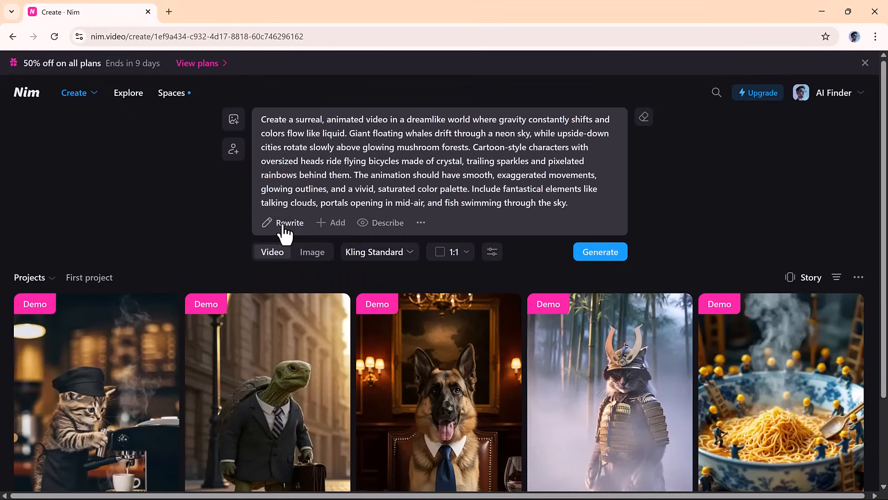
left_click(283, 222)
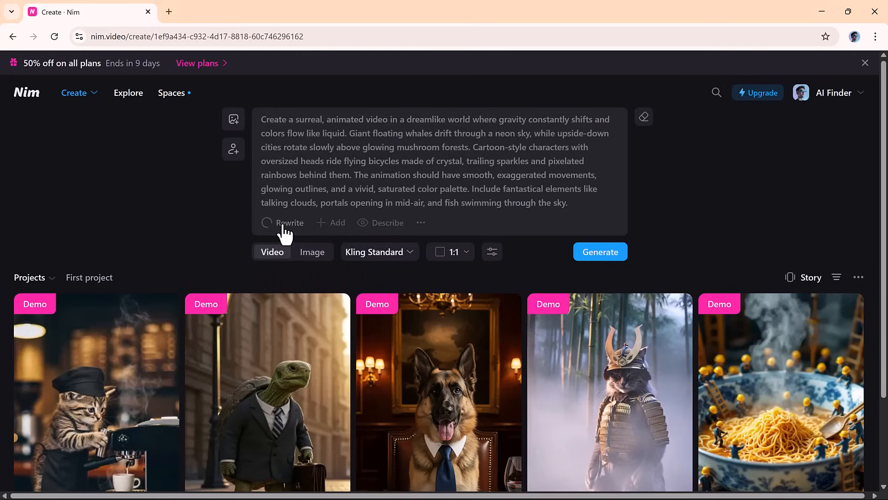
left_click(283, 222)
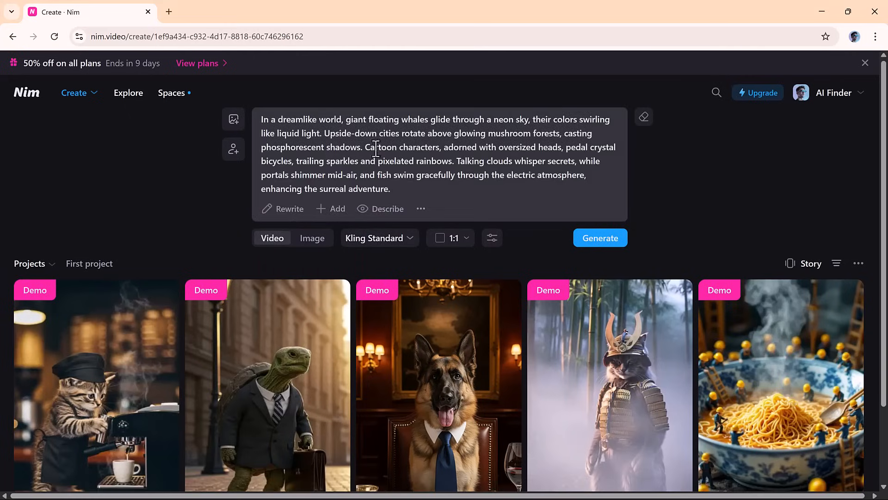
left_click(379, 238)
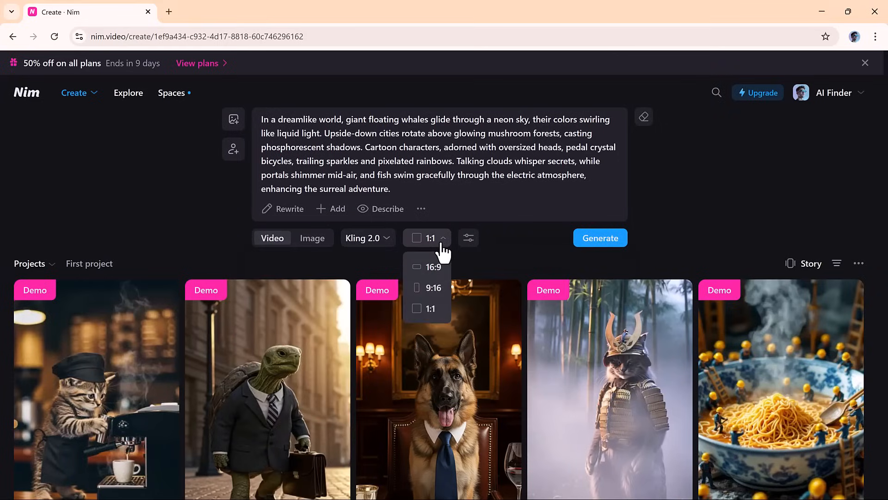
left_click(433, 267)
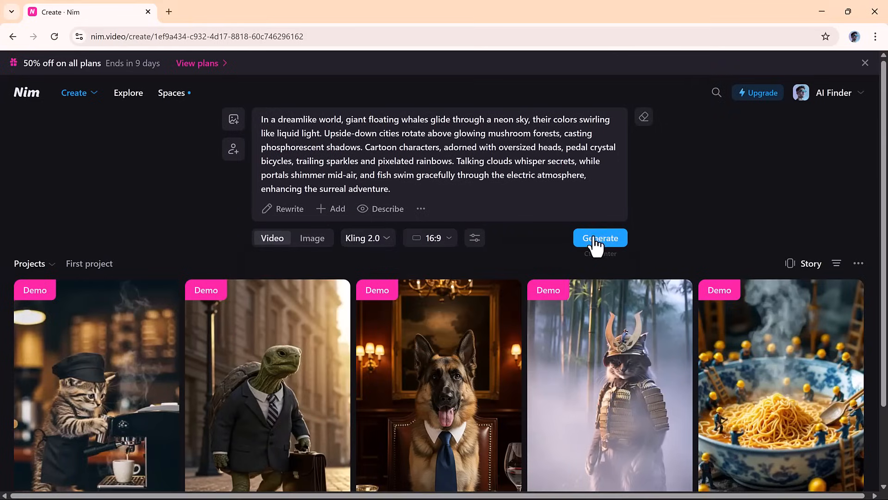
- Generate the whale-city video with Kling 2.0 at 16:9 and view its 1280×720 result
left_click(600, 237)
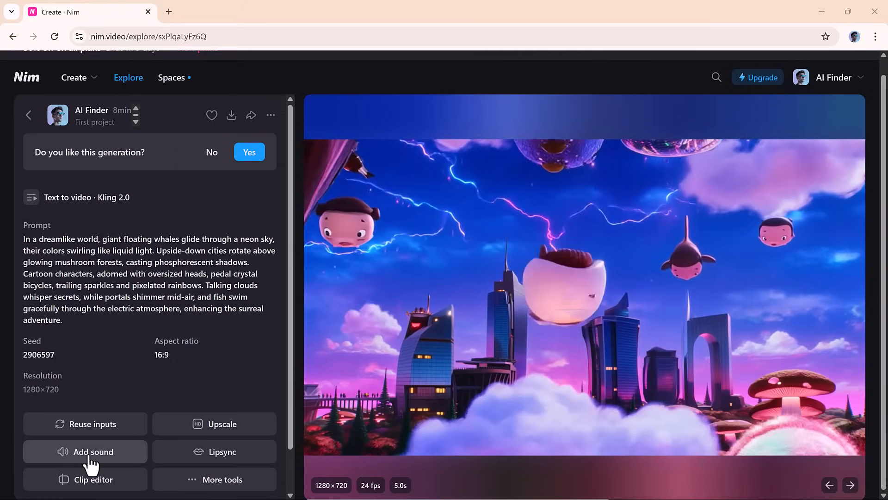
- Generate an AI-written soundtrack of whimsical music, whooshes, sparkles and laughter for the whale video
left_click(92, 451)
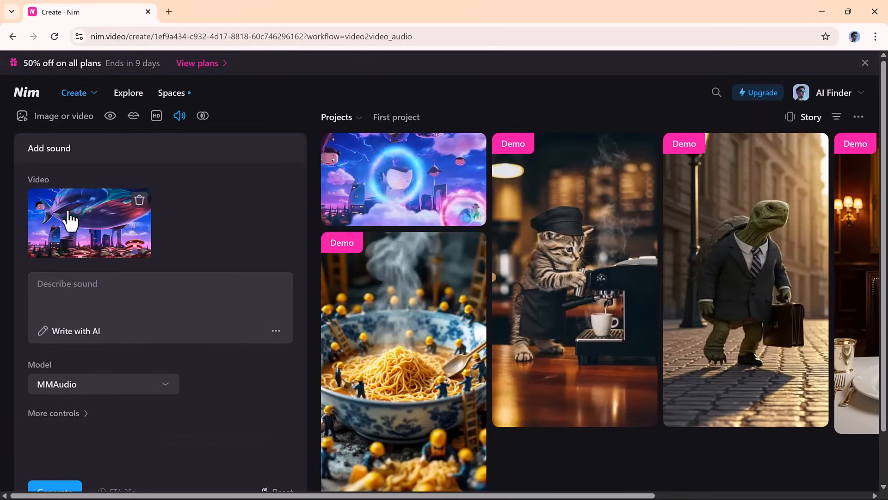
left_click(121, 292)
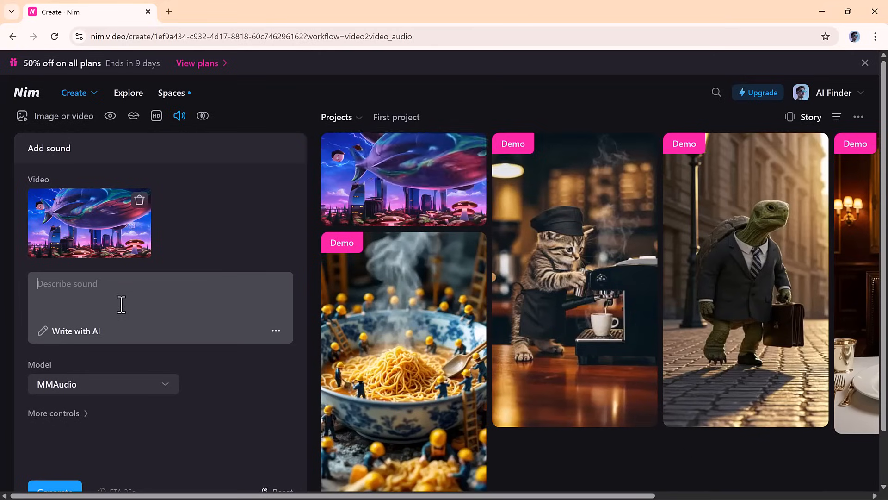
left_click(68, 330)
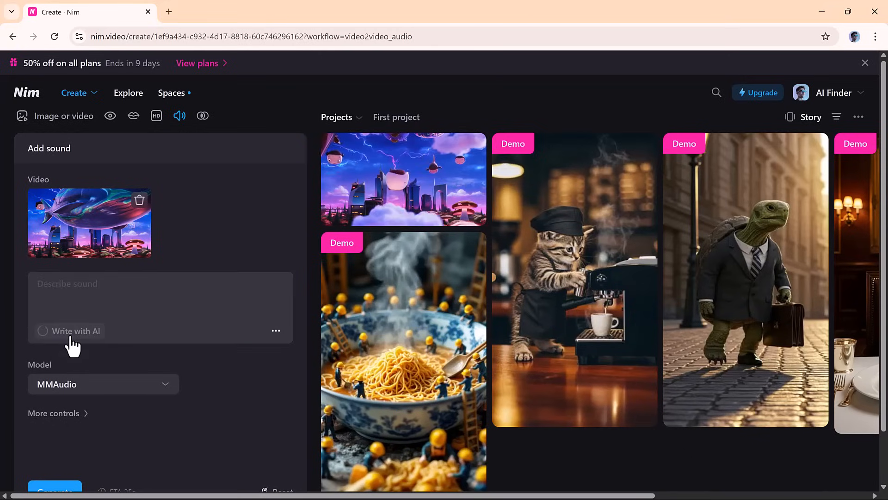
left_click(76, 330)
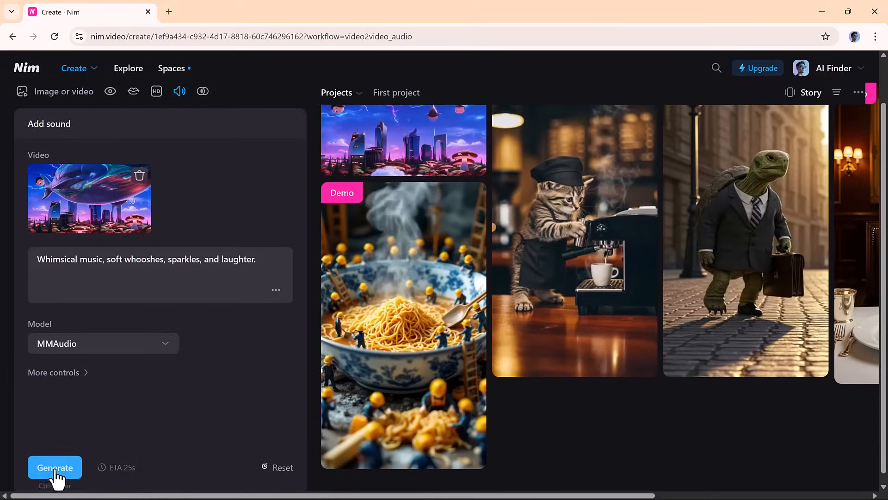
left_click(54, 467)
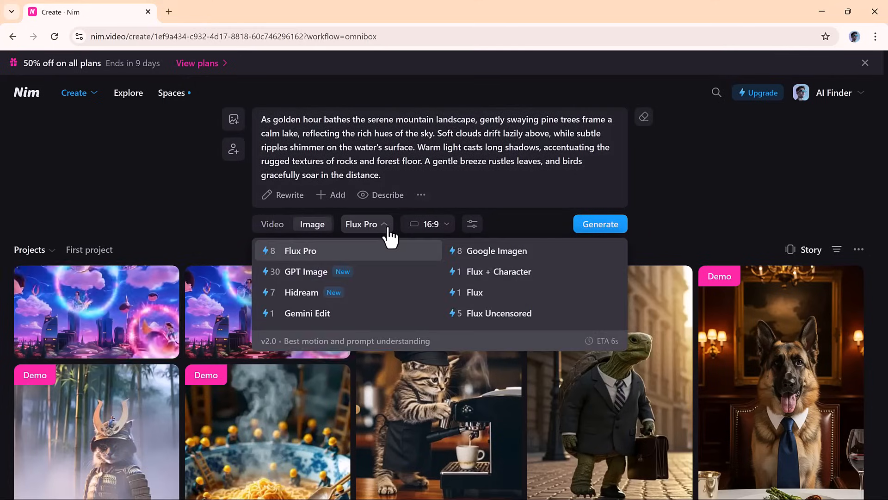
- Generate the golden-hour mountain lake image at 16:9 using the GPT Image model
left_click(305, 272)
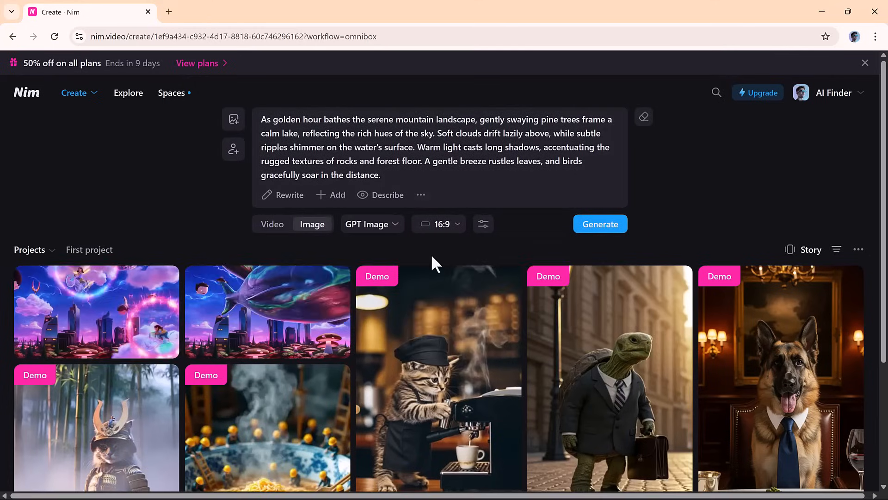
mouse_move(600, 224)
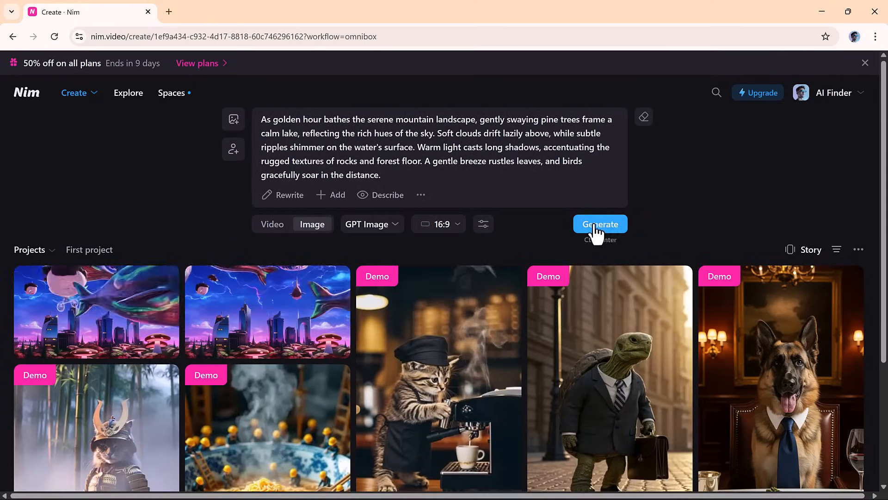
left_click(599, 224)
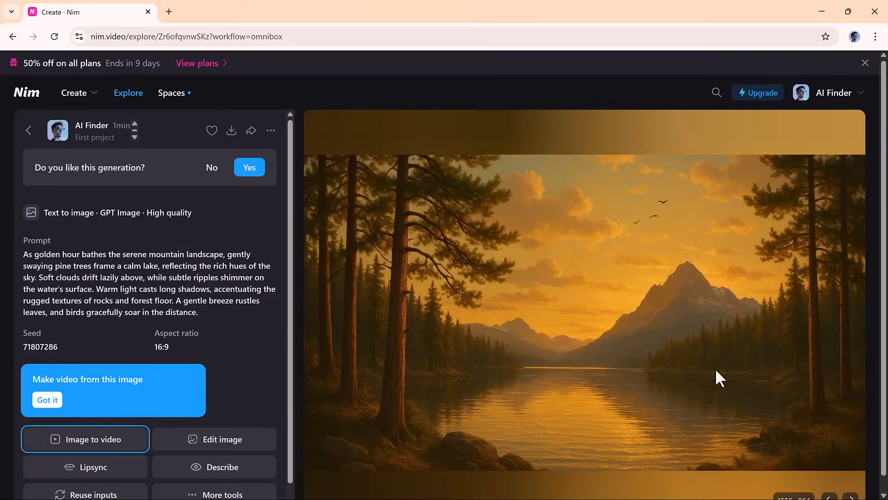
mouse_move(576, 271)
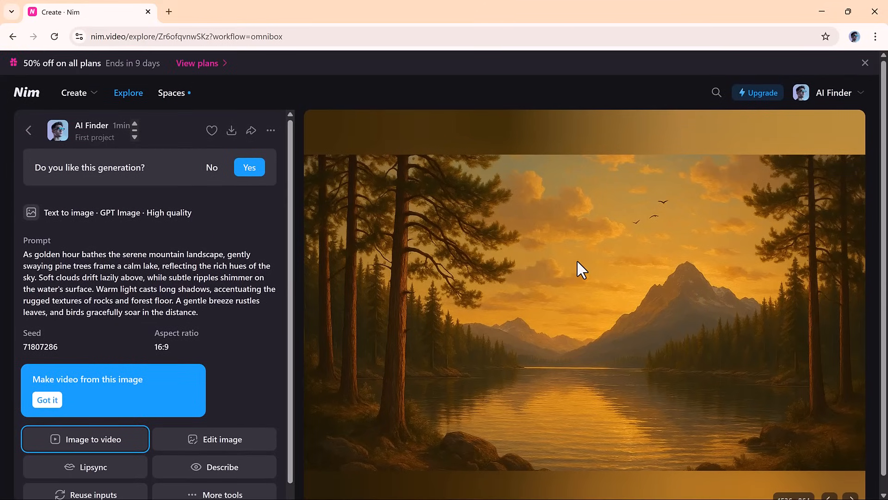
- Generate a kissing-flamingos clip from the flamingo photo with an AI-written prompt on Kling 2.0 at 16:9
left_click(85, 439)
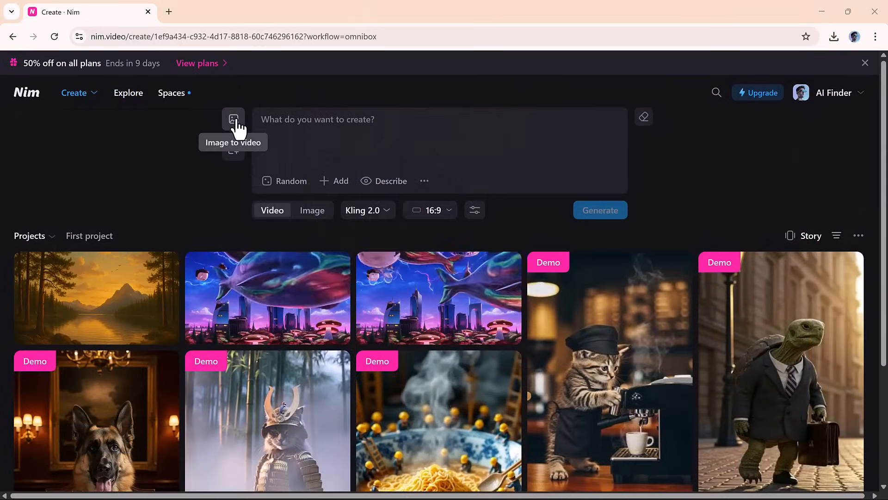
left_click(233, 119)
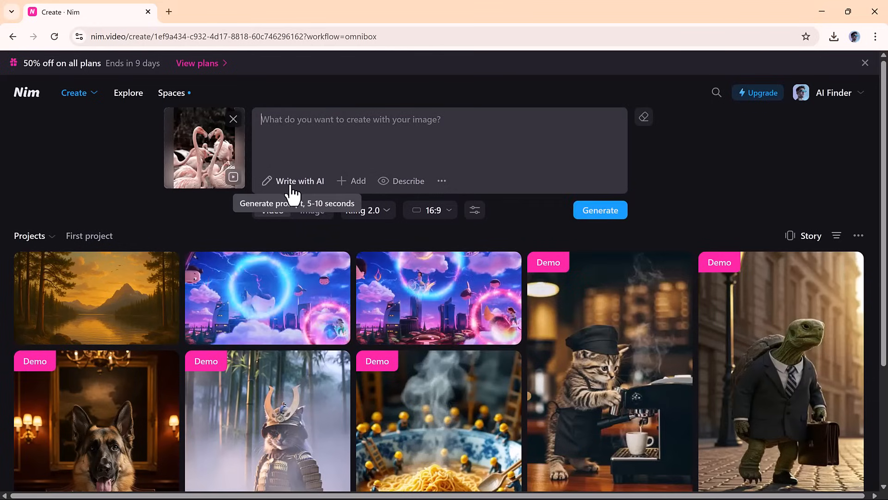
left_click(294, 181)
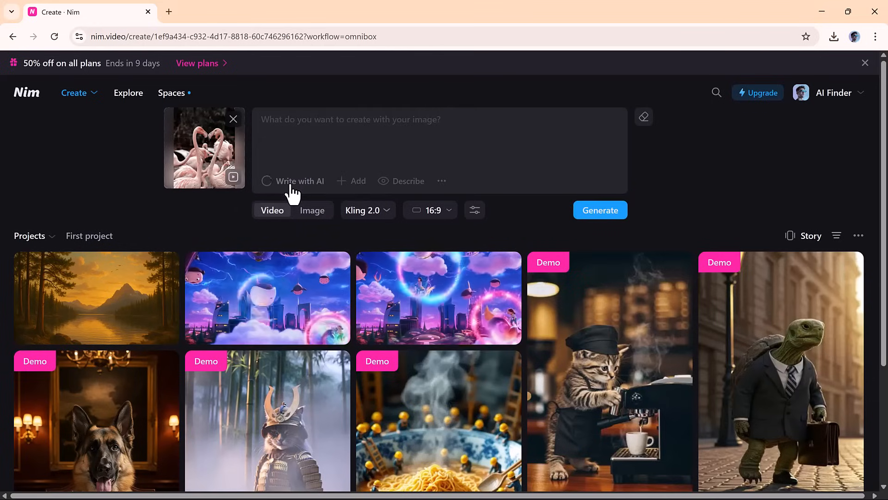
left_click(367, 224)
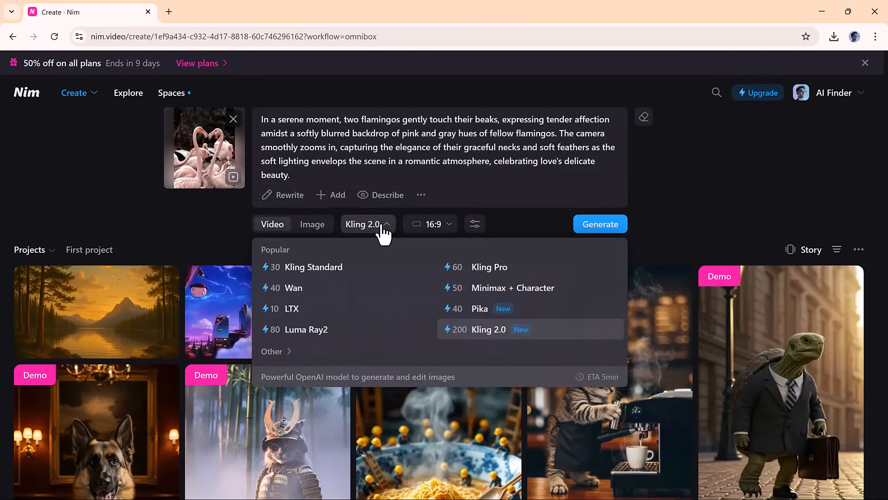
left_click(599, 224)
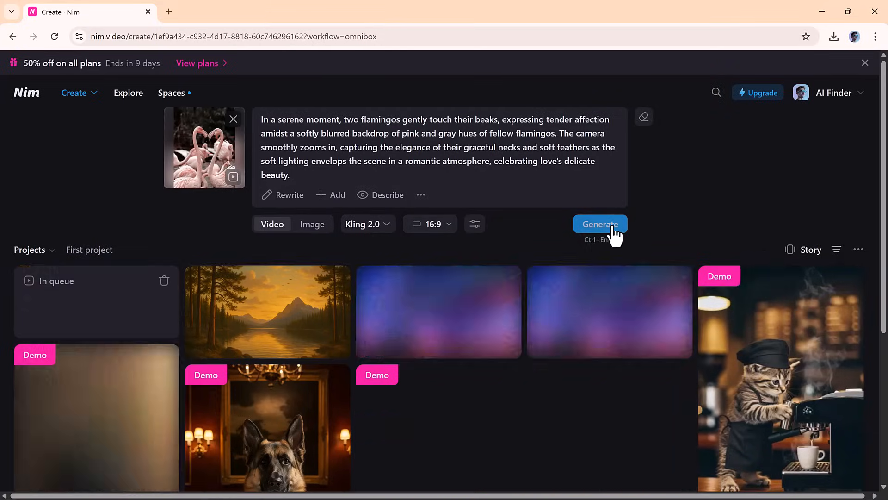
left_click(600, 224)
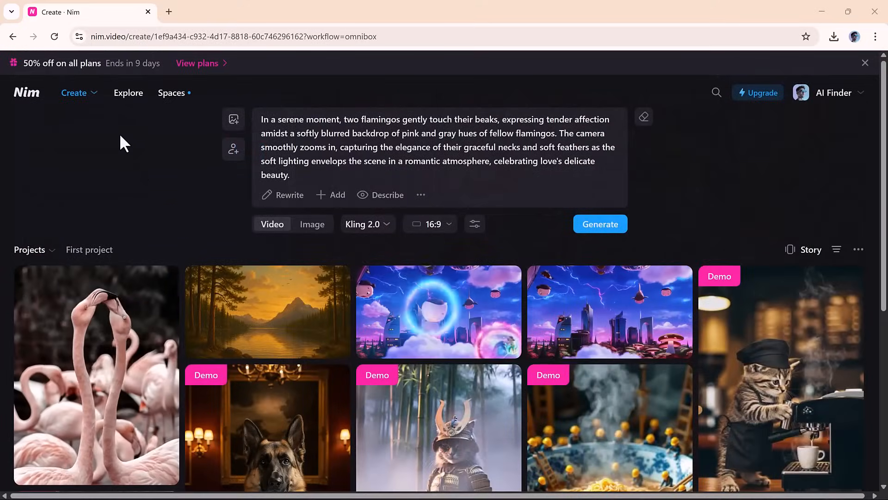
left_click(74, 92)
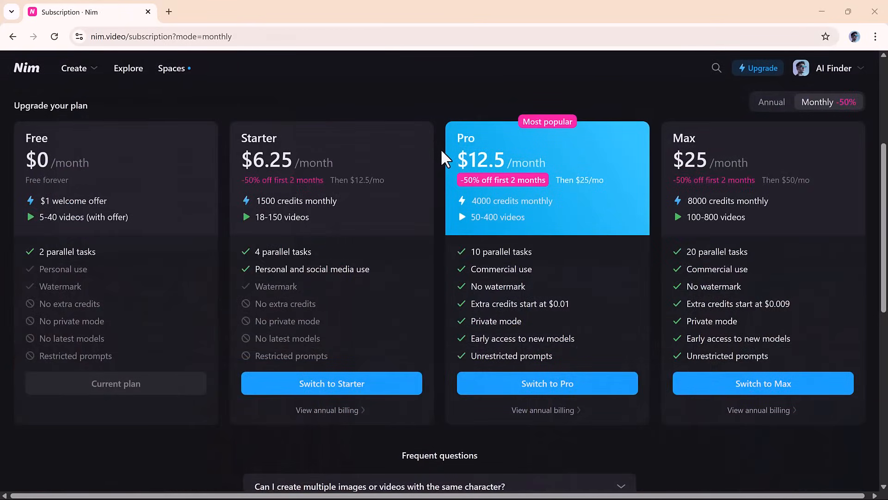
mouse_move(309, 157)
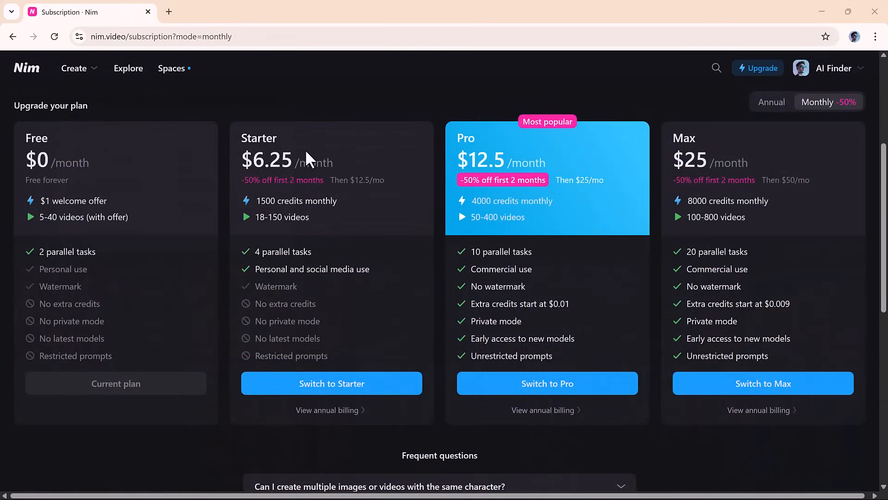
mouse_move(301, 180)
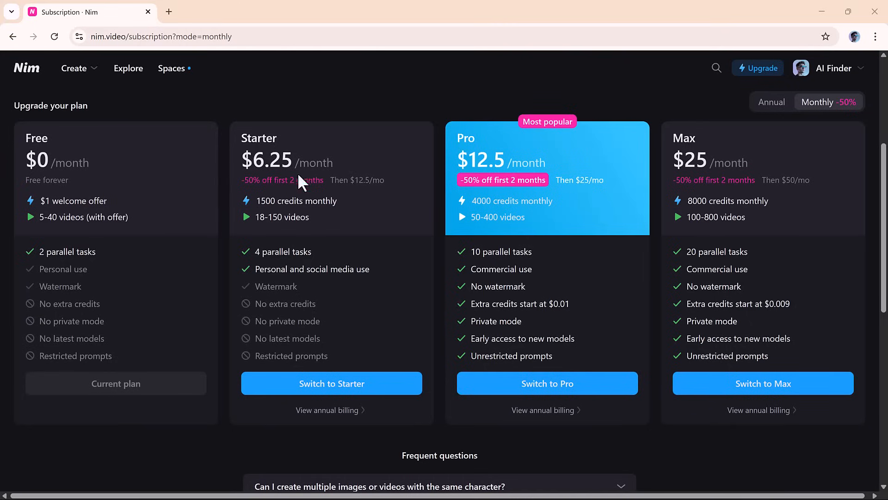
mouse_move(487, 194)
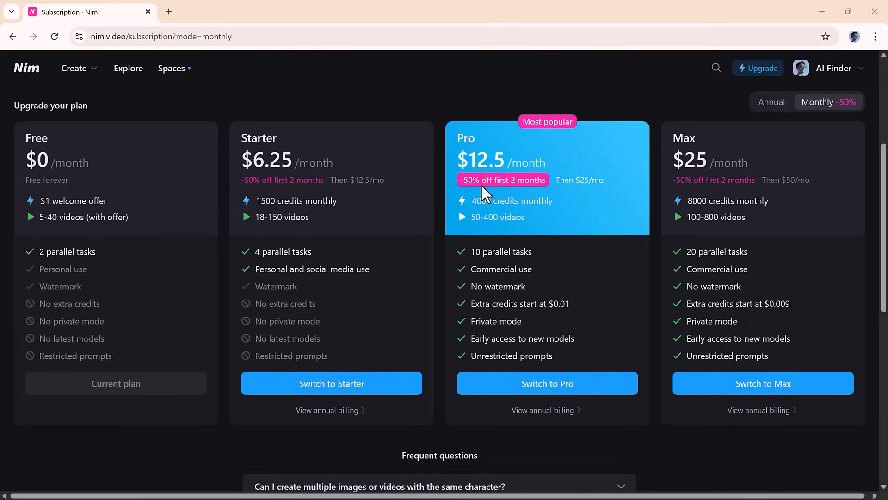
mouse_move(749, 171)
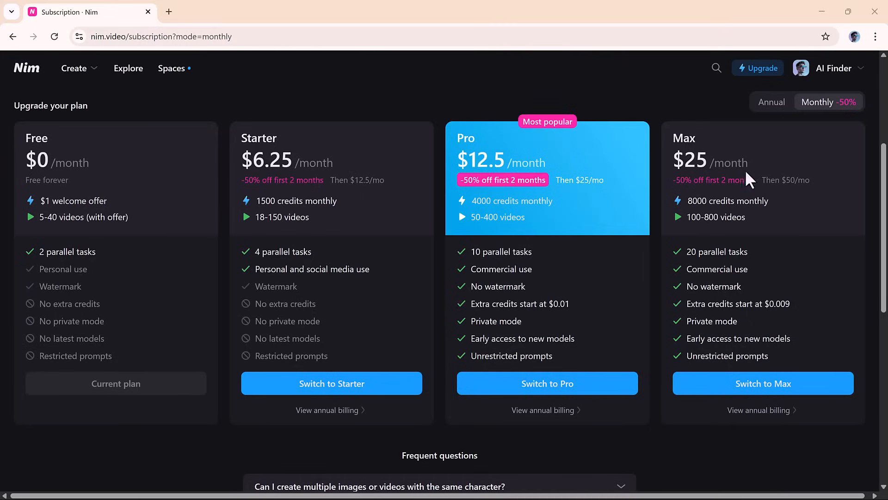
mouse_move(742, 119)
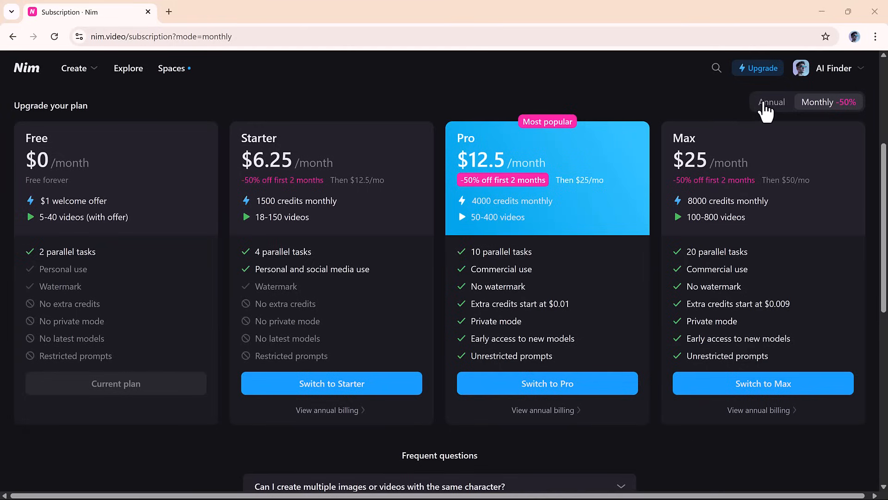
left_click(771, 102)
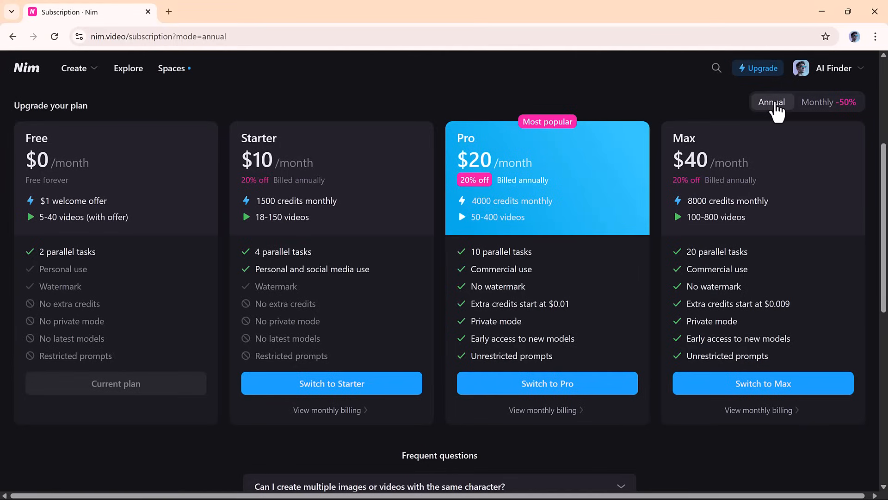
mouse_move(847, 102)
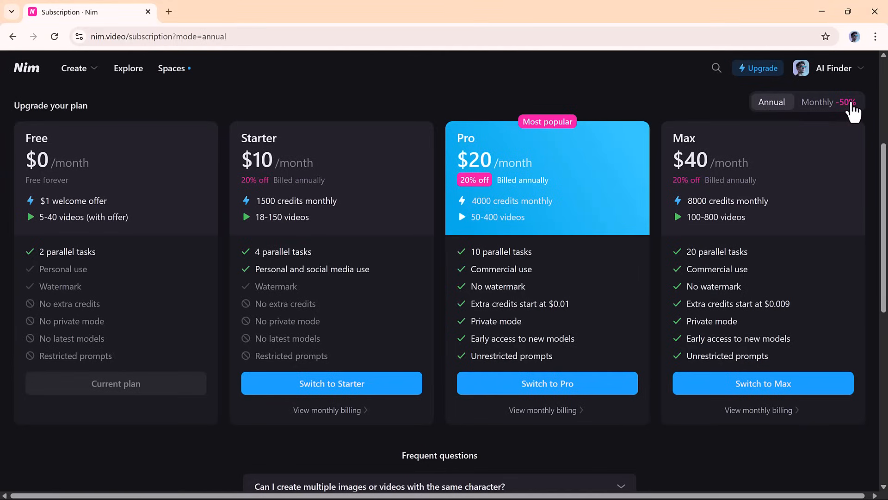
left_click(828, 102)
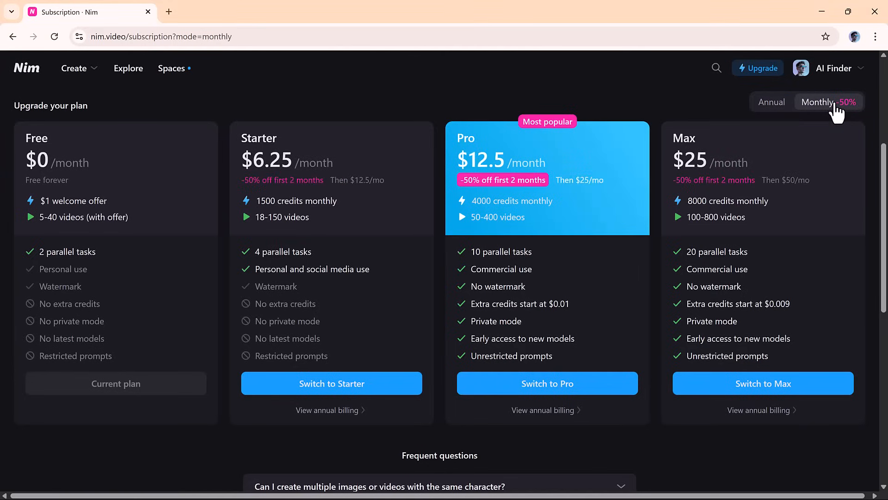
mouse_move(657, 134)
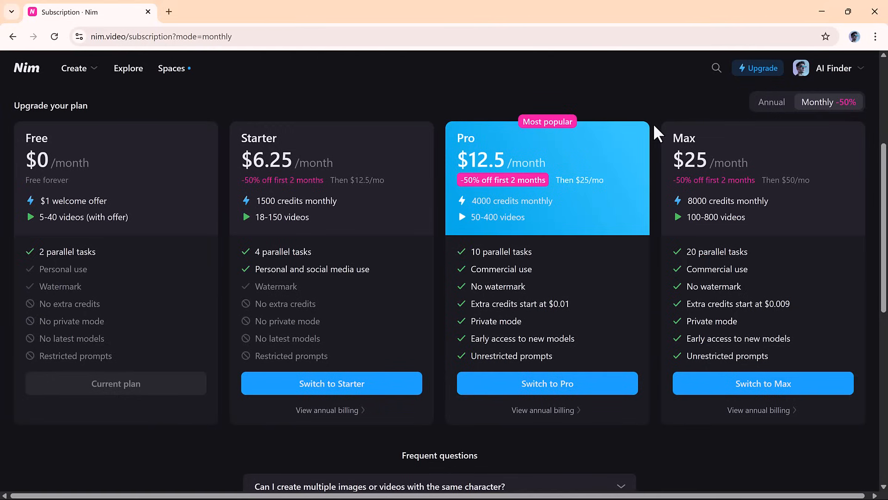
mouse_move(482, 320)
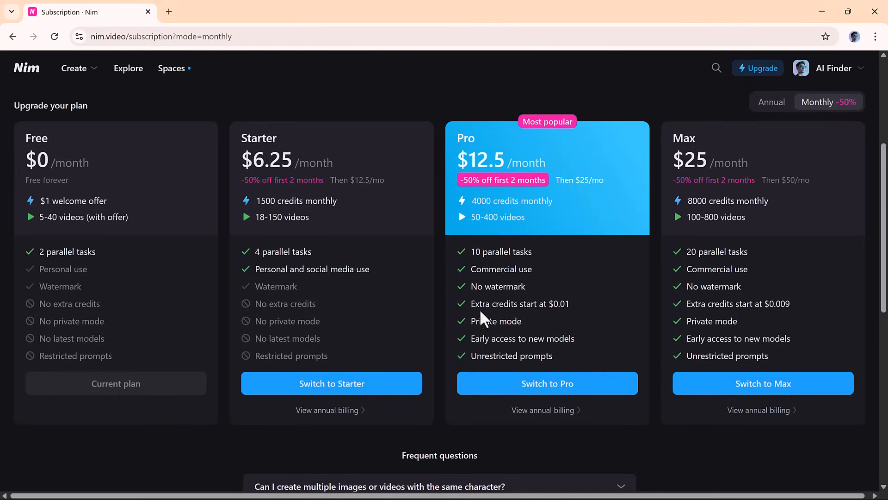
mouse_move(429, 176)
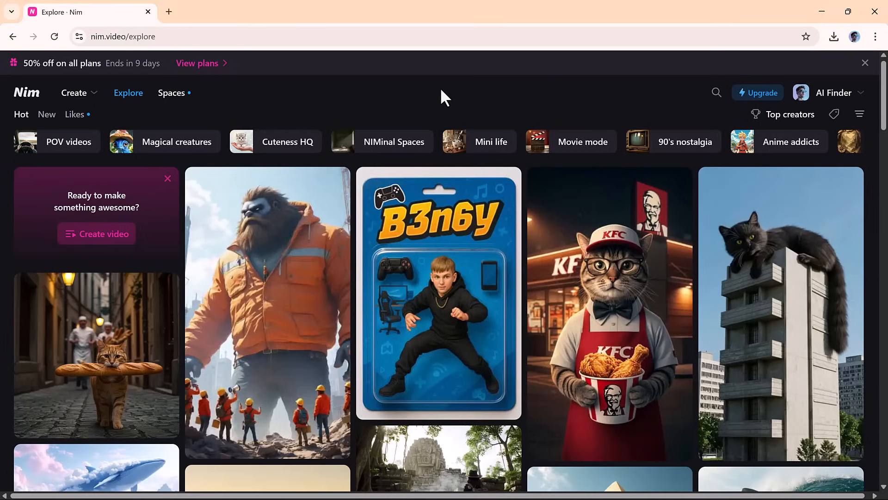
mouse_move(870, 121)
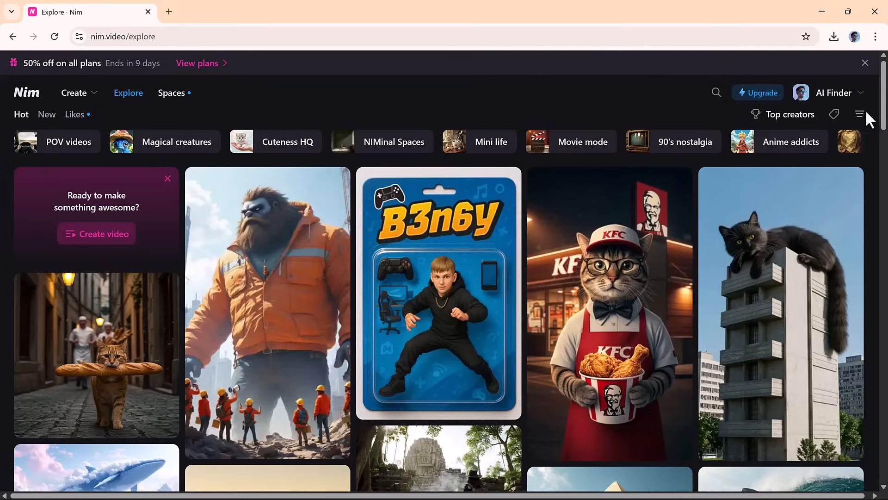
- Browse far down the Hot feed of trending community videos and images
scroll("down", 3)
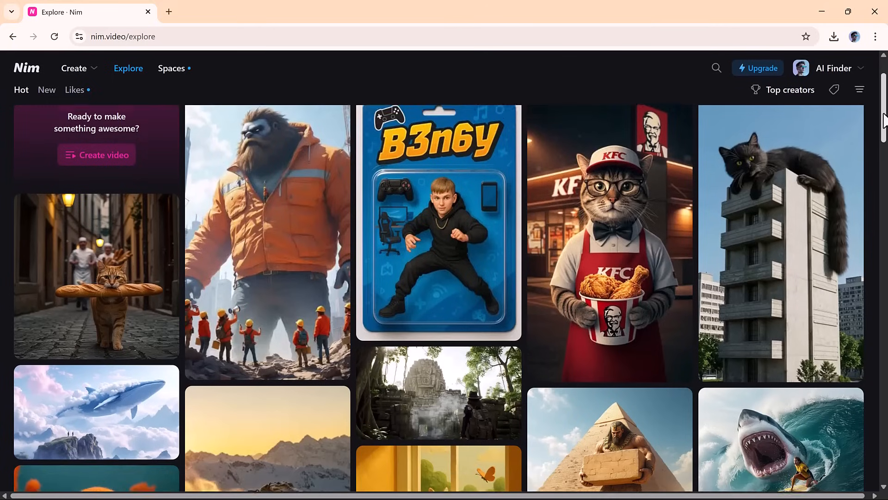
scroll("down", 3)
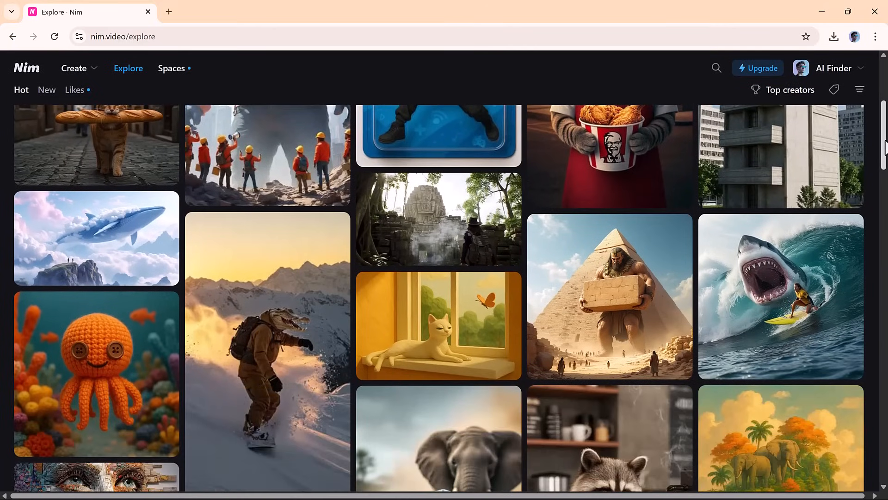
scroll("down", 3)
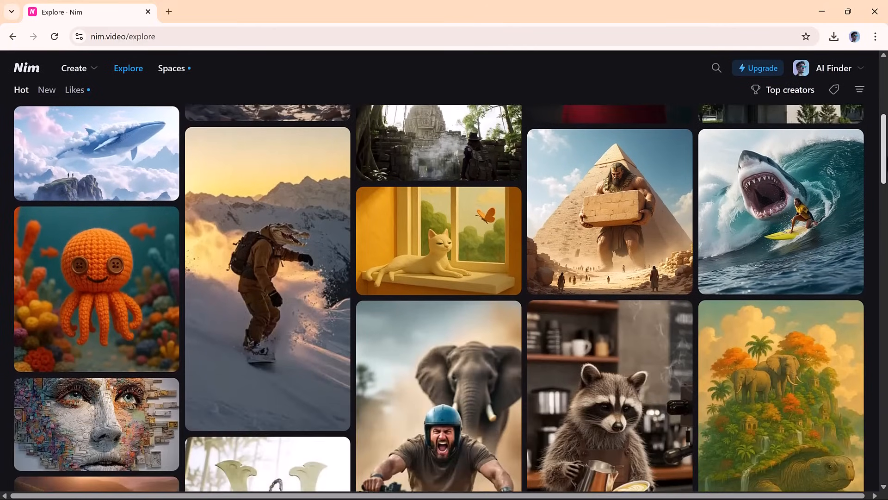
scroll("down", 3)
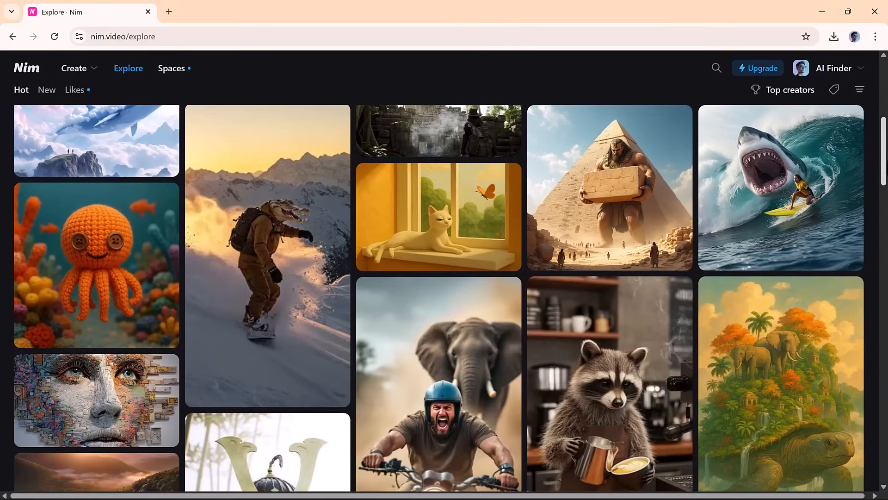
scroll("down", 3)
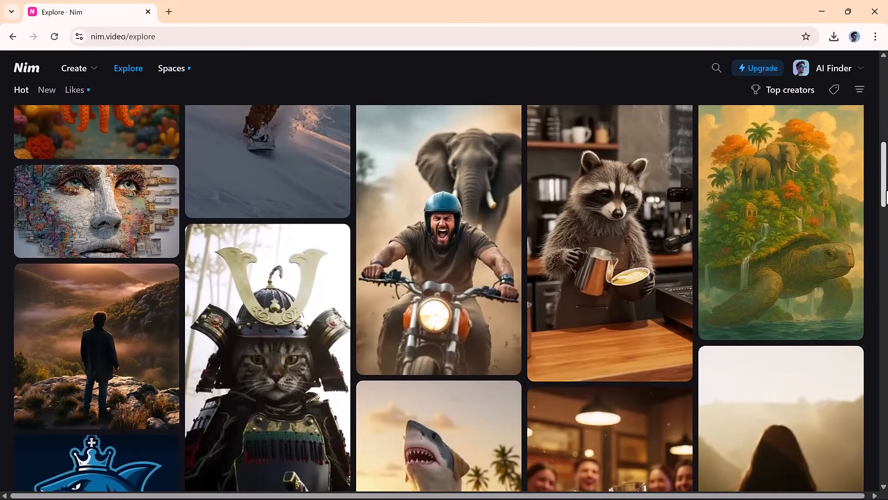
scroll("down", 3)
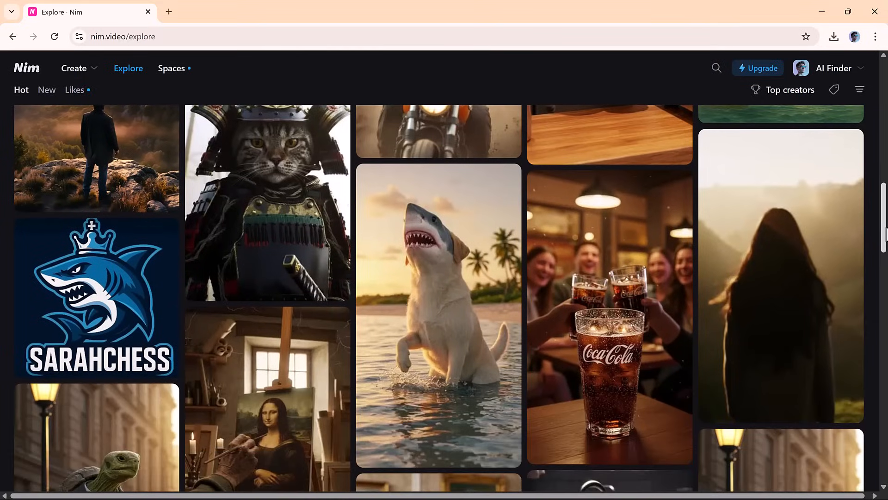
scroll("down", 3)
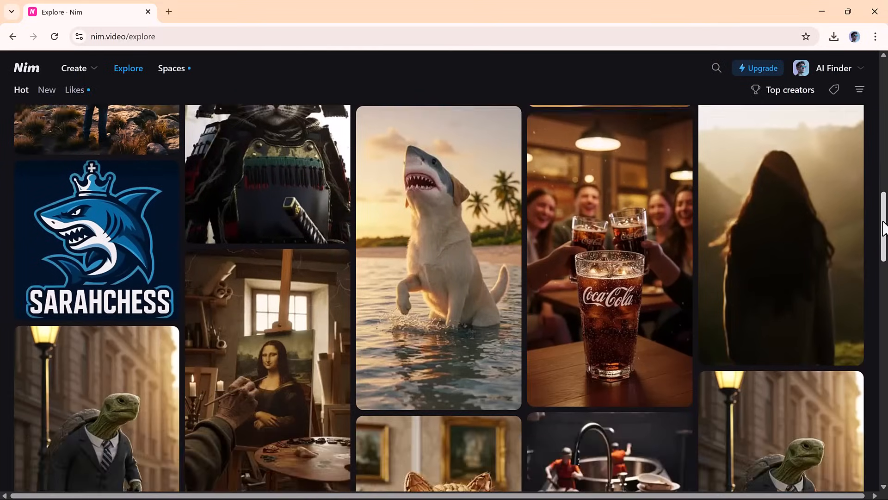
scroll("down", 3)
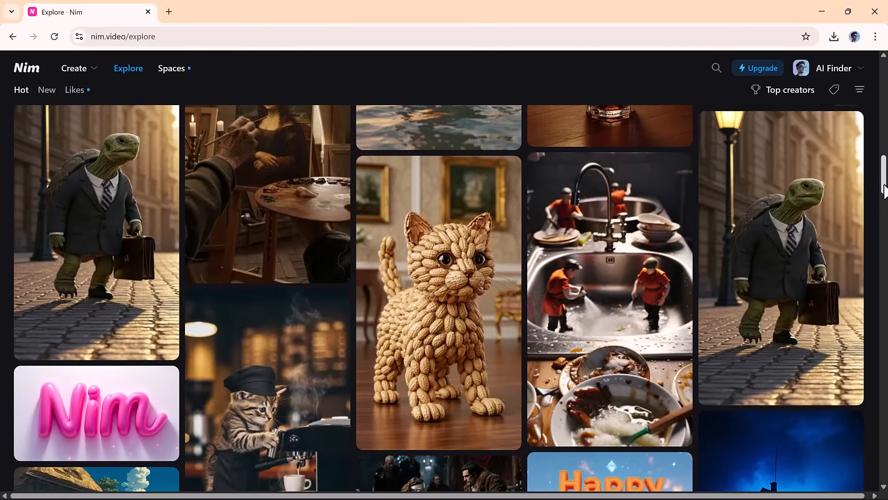
scroll("down", 3)
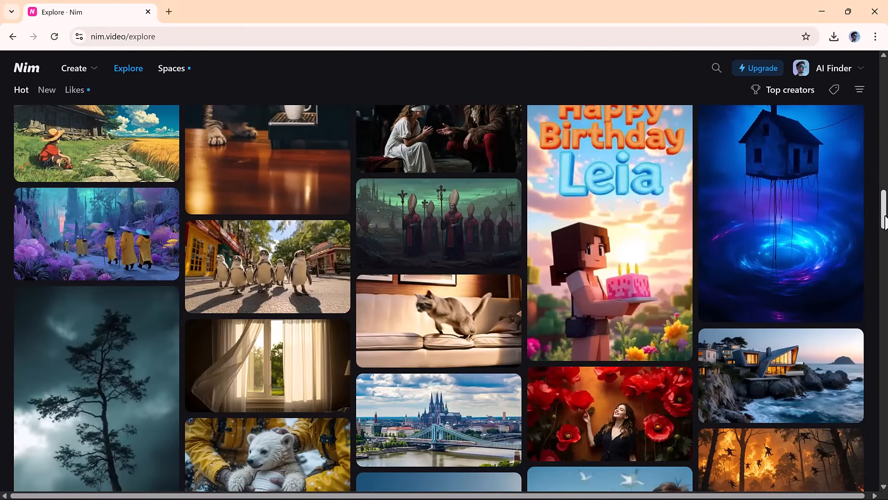
scroll("down", 3)
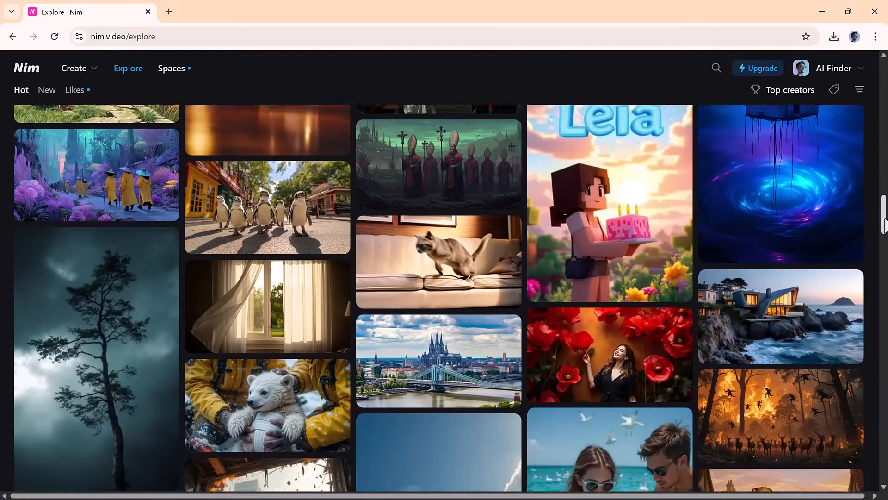
scroll("down", 3)
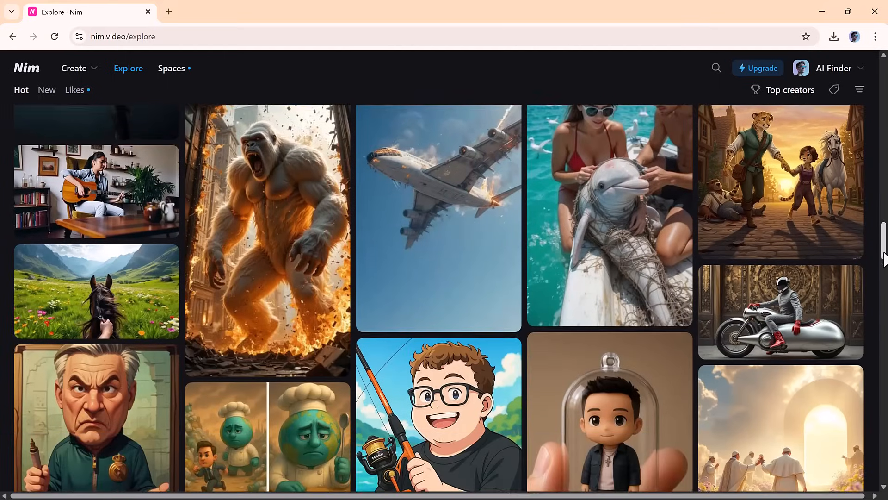
scroll("down", 3)
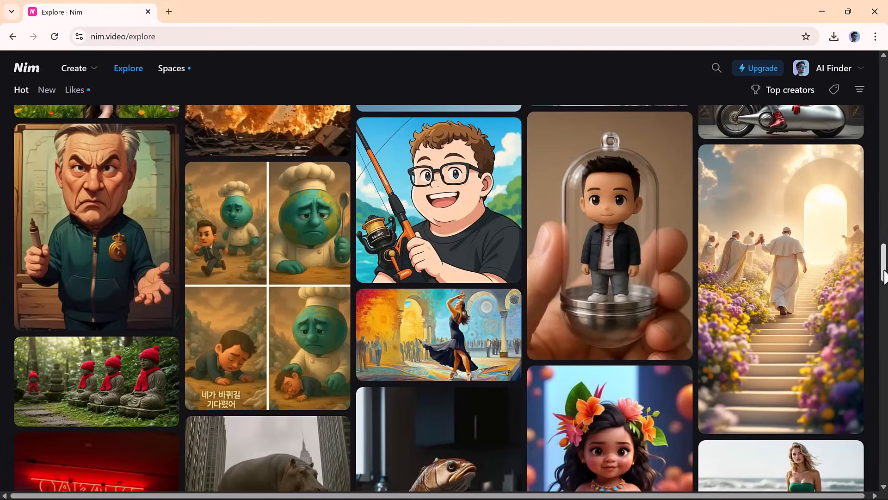
scroll("down", 3)
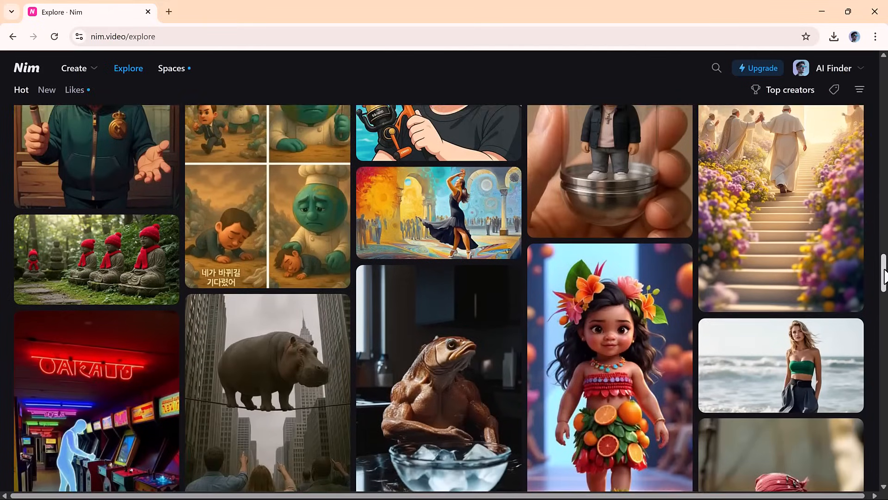
scroll("down", 3)
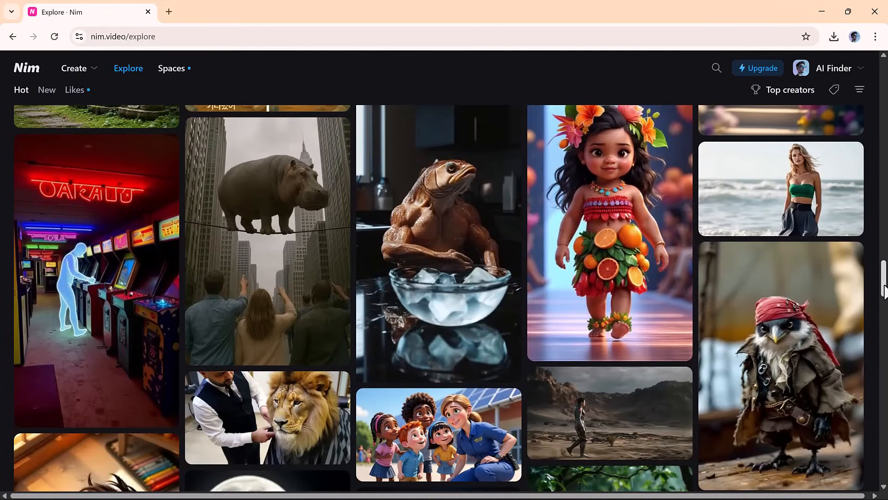